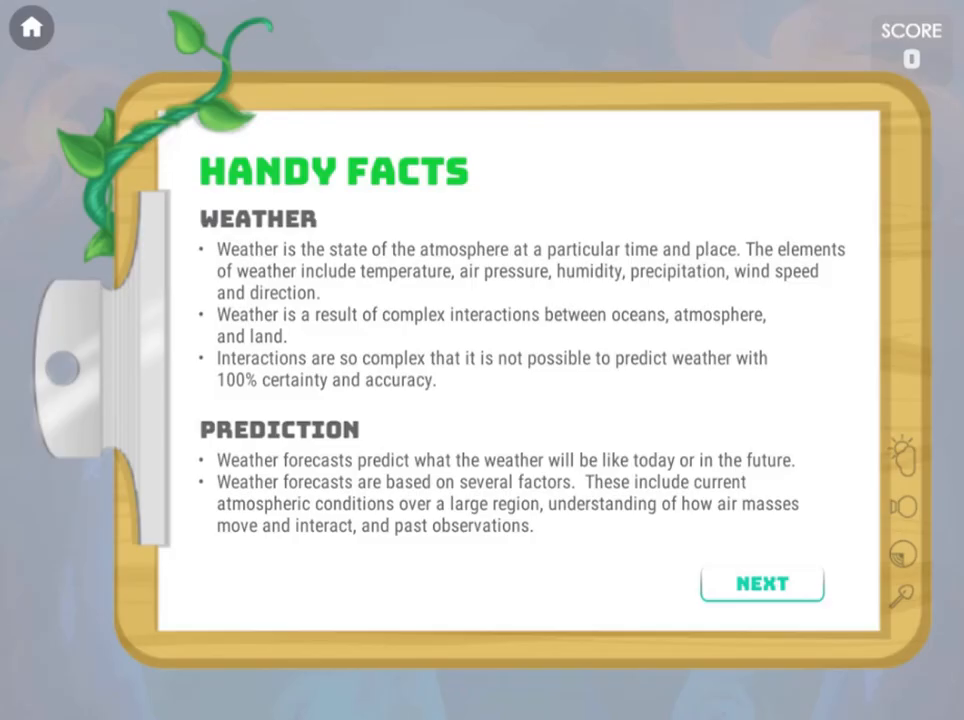
# Read the second page of weather facts and start the game.
pyautogui.click(762, 583)
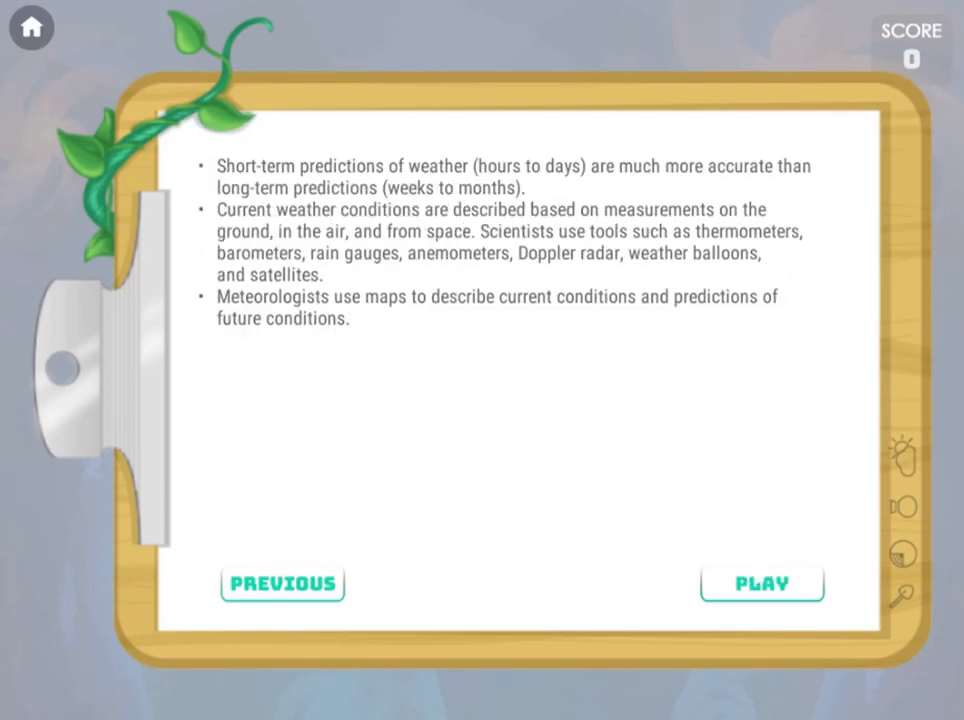
pyautogui.click(761, 583)
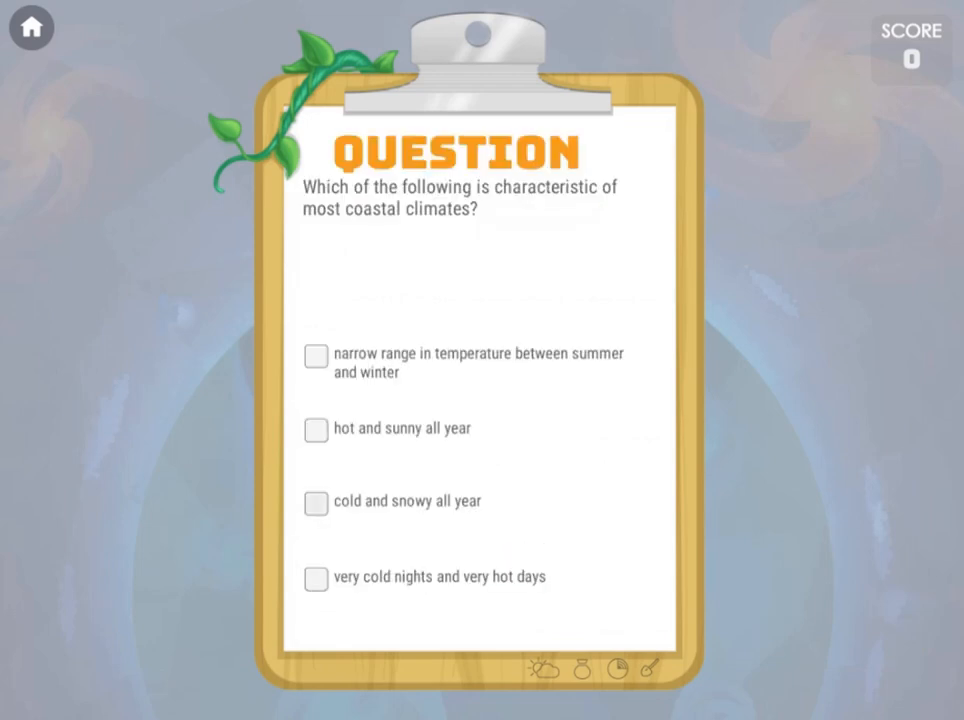
# Answer the coastal climate question with 'narrow range in temperature between summer and winter' and continue.
pyautogui.click(316, 356)
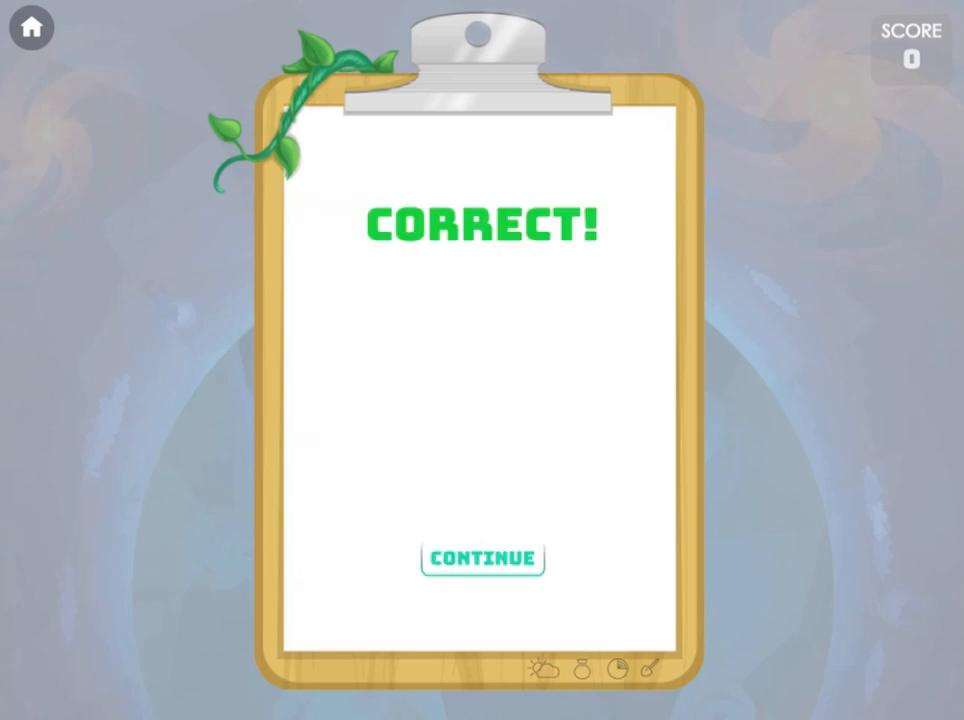
pyautogui.click(483, 558)
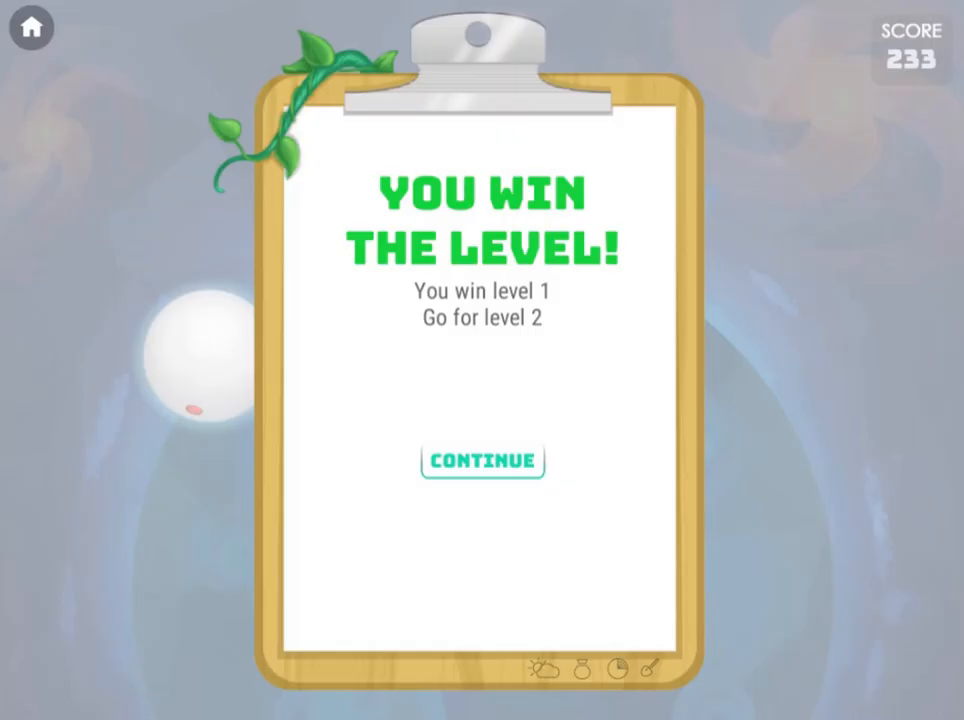
# Start level 2 and continue past its correct, wrong, and correct answer results.
pyautogui.click(482, 461)
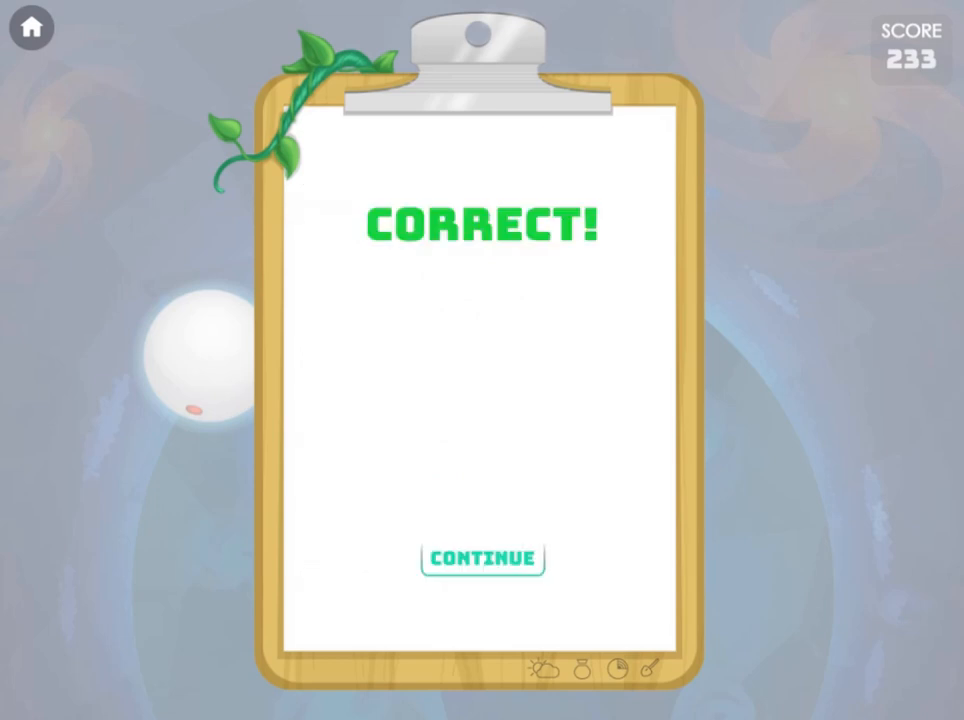
pyautogui.click(482, 558)
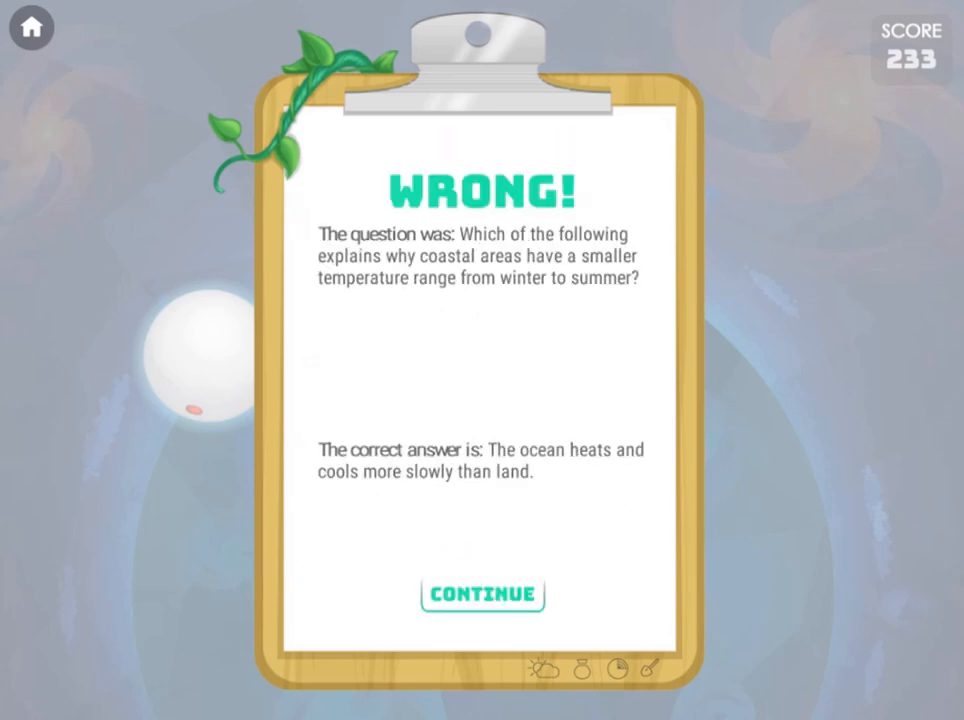
pyautogui.click(482, 594)
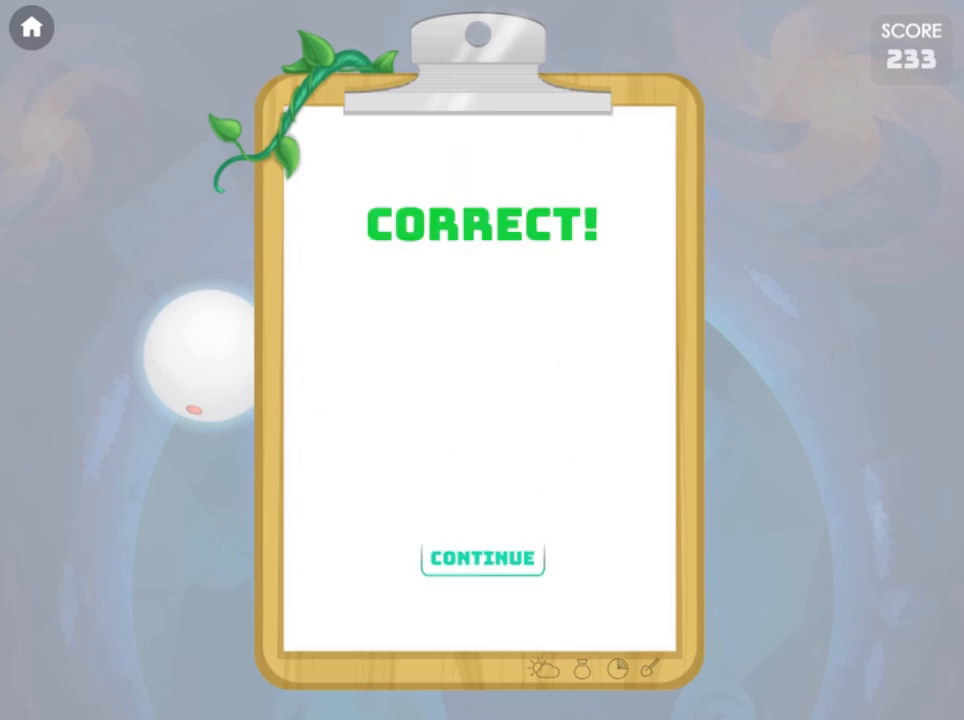
pyautogui.click(482, 558)
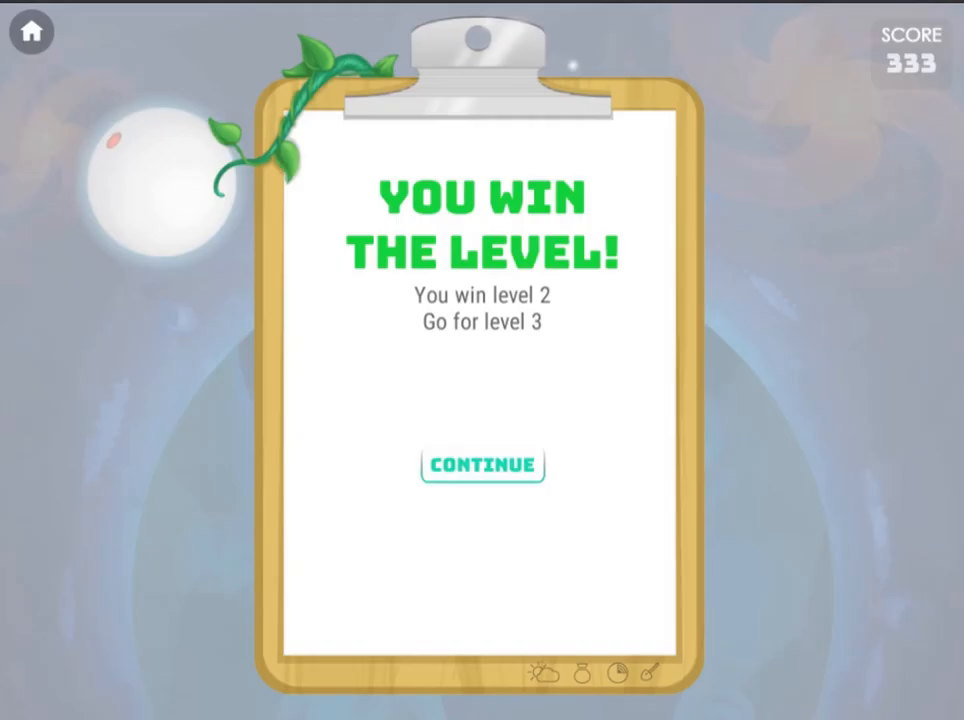
# Start level 3, continue past its correct answer, then move on from the level 4 win.
pyautogui.click(483, 465)
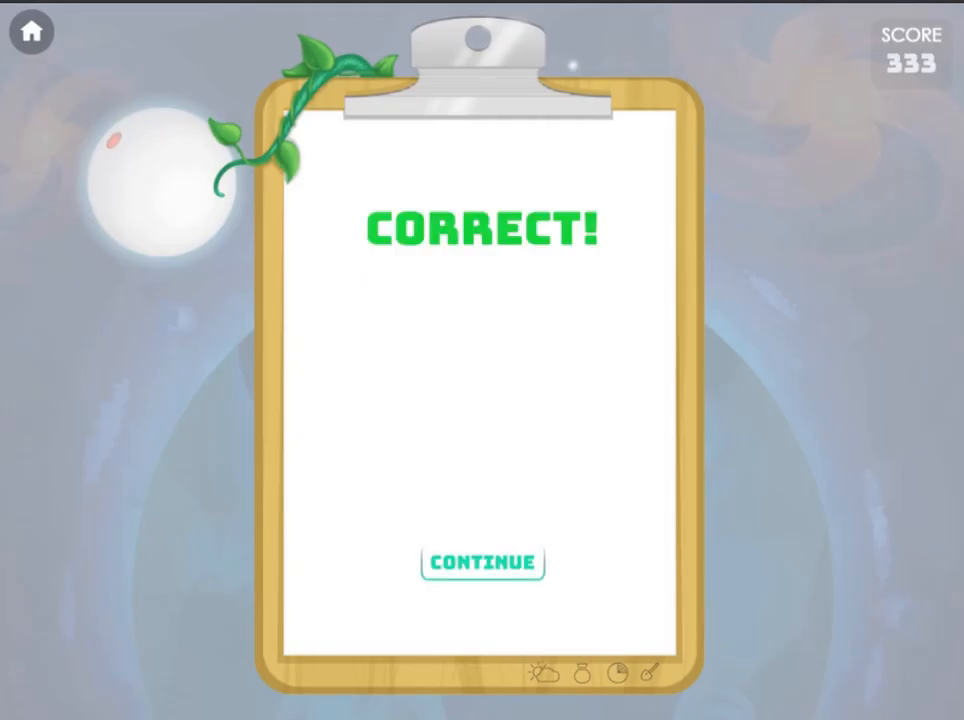
pyautogui.click(483, 562)
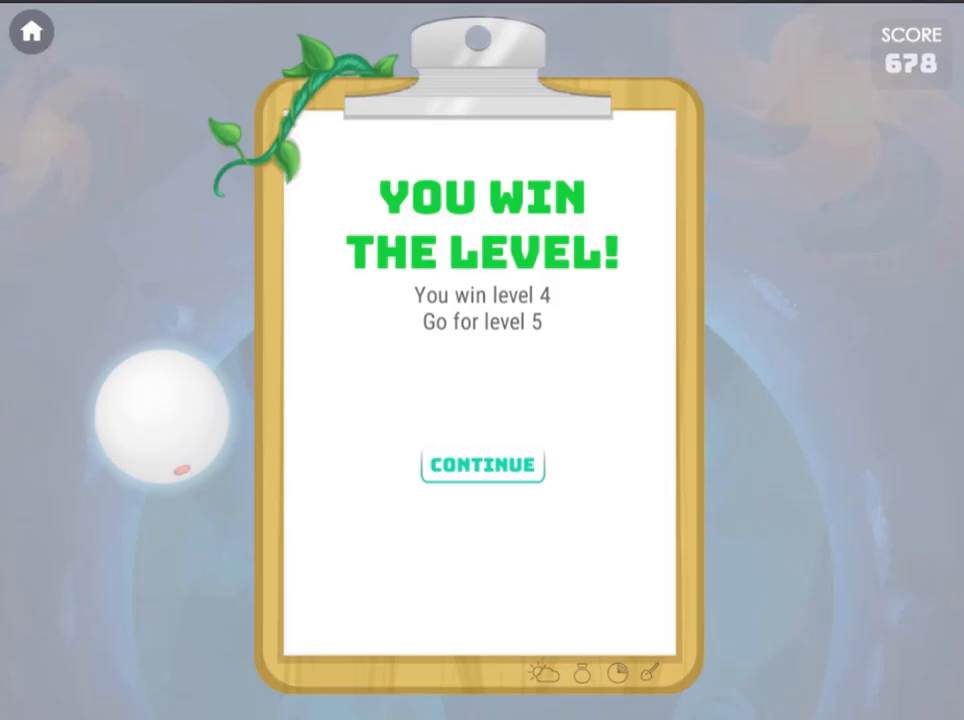
pyautogui.click(483, 465)
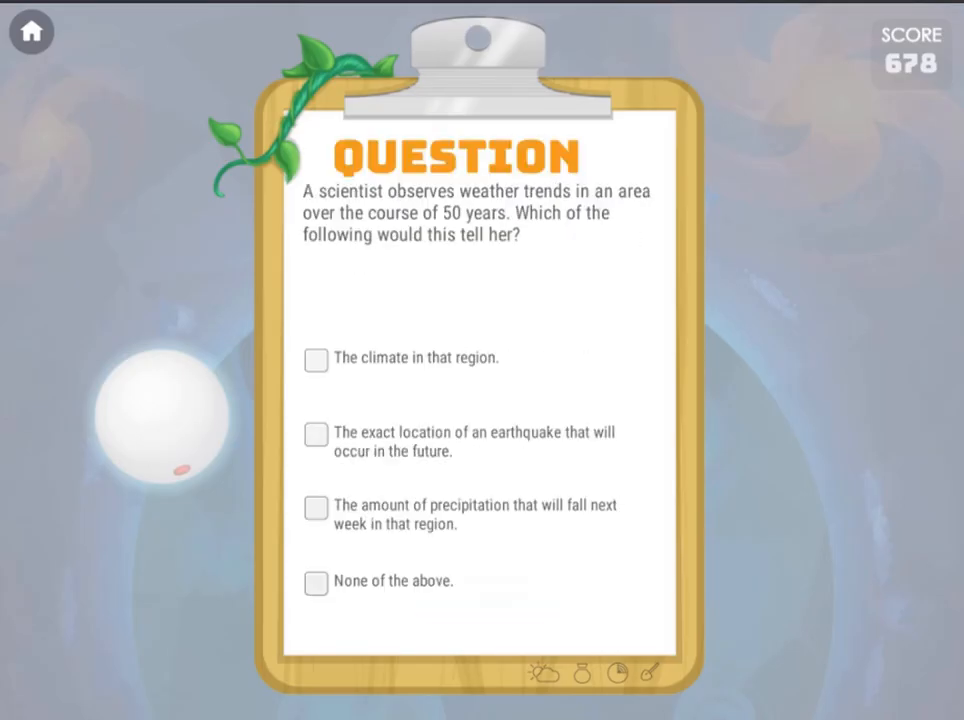